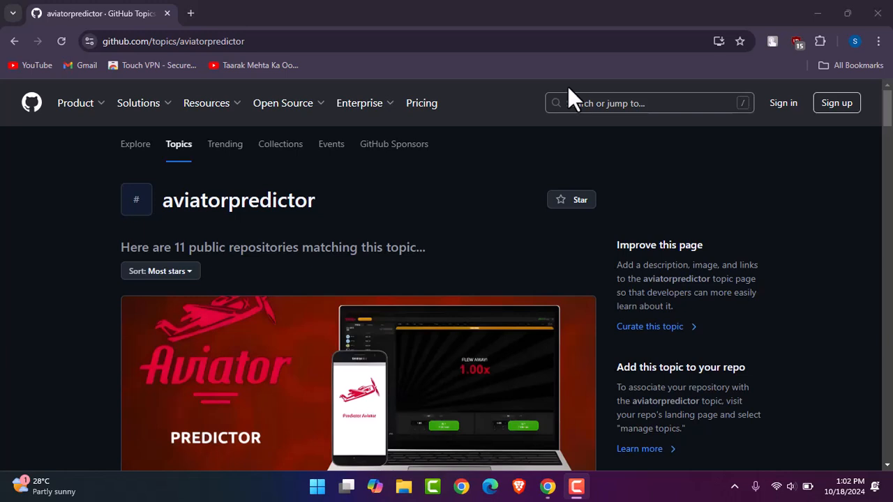
{"action": "mouse_move", "coordinate": [317, 14]}
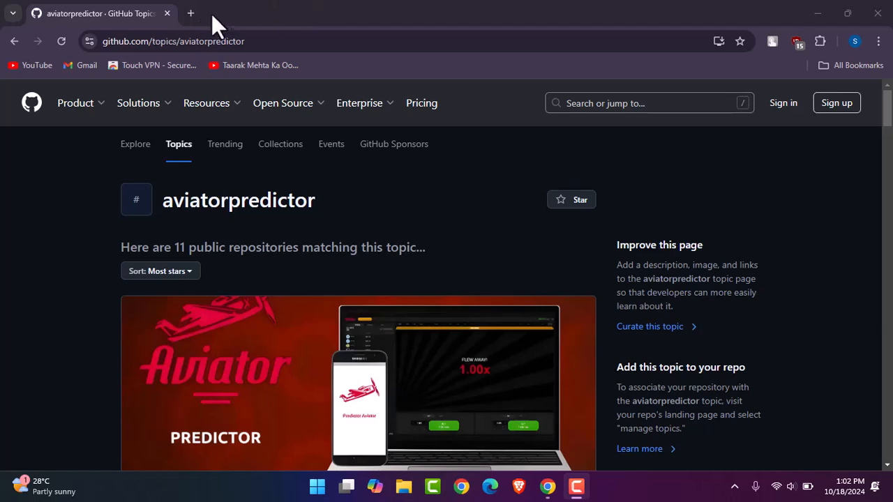
{"action": "mouse_move", "coordinate": [524, 187]}
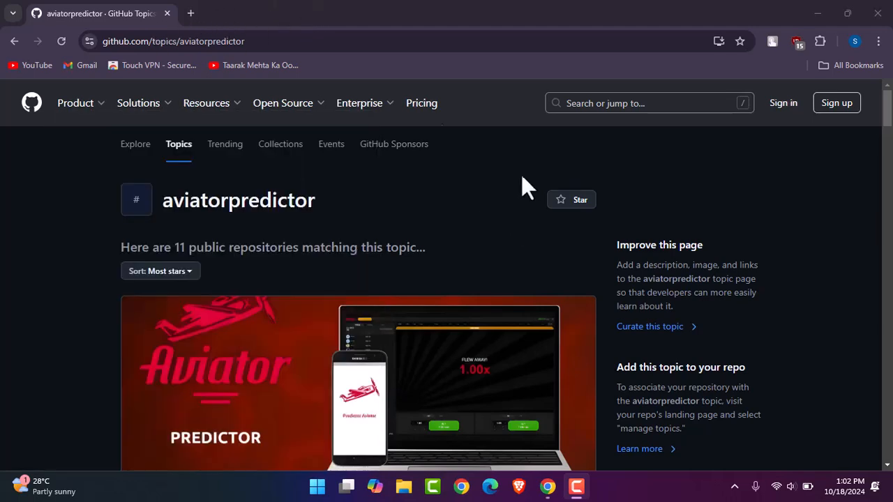
{"action": "mouse_move", "coordinate": [499, 239]}
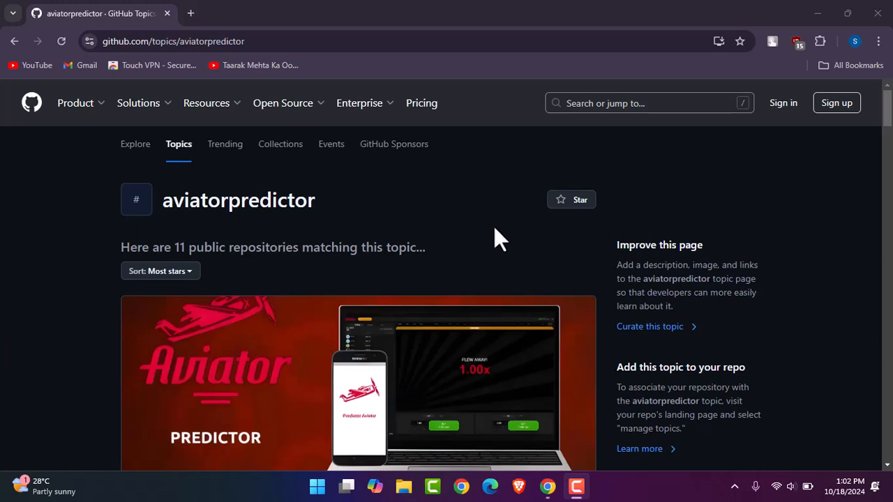
{"action": "mouse_move", "coordinate": [833, 213]}
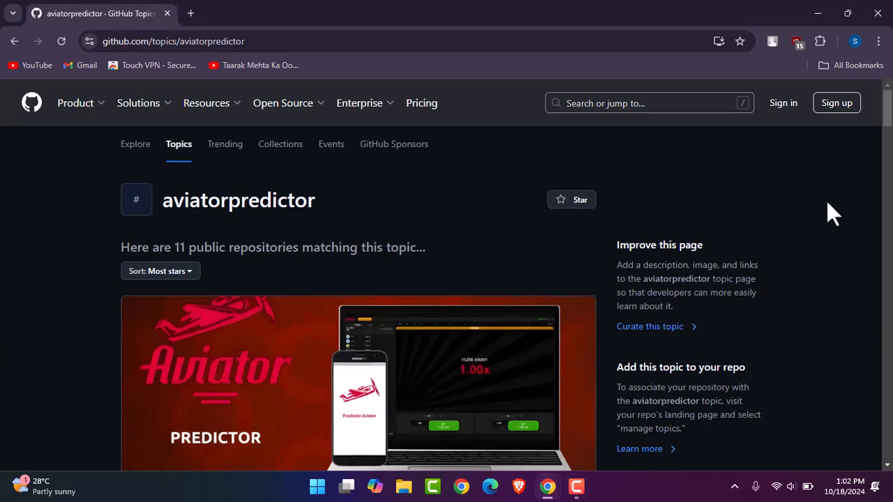
Scroll the aviatorpredictor topic listing and open the narutoarc/aviator-predictor-app repository.
{"action": "scroll", "scroll_direction": "down", "scroll_amount": 3}
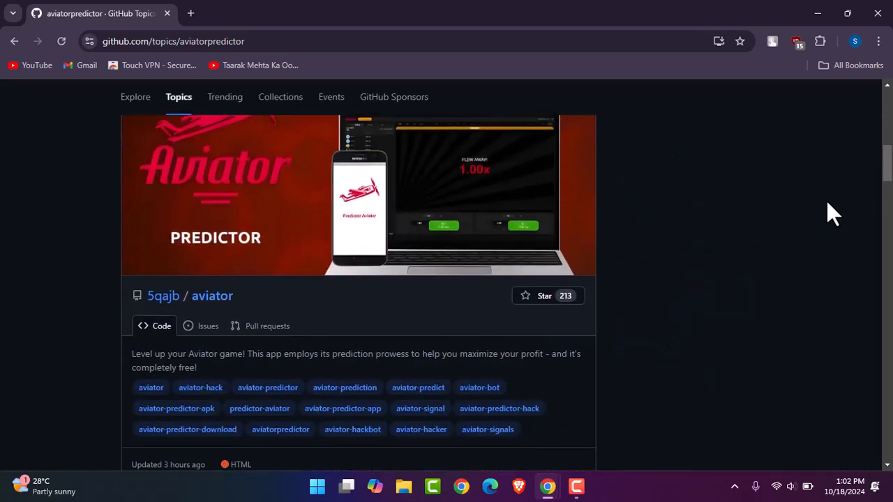
{"action": "scroll", "scroll_direction": "down", "scroll_amount": 3}
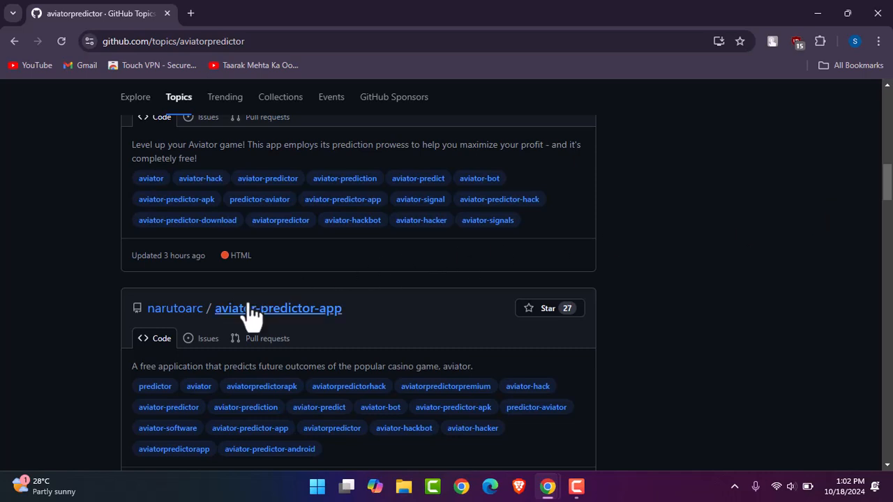
{"action": "left_click", "coordinate": [278, 308]}
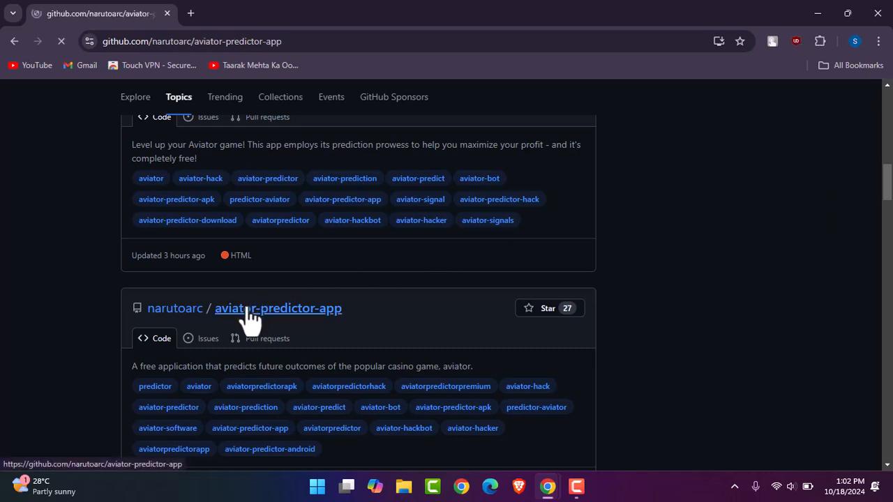
{"action": "left_click", "coordinate": [278, 308]}
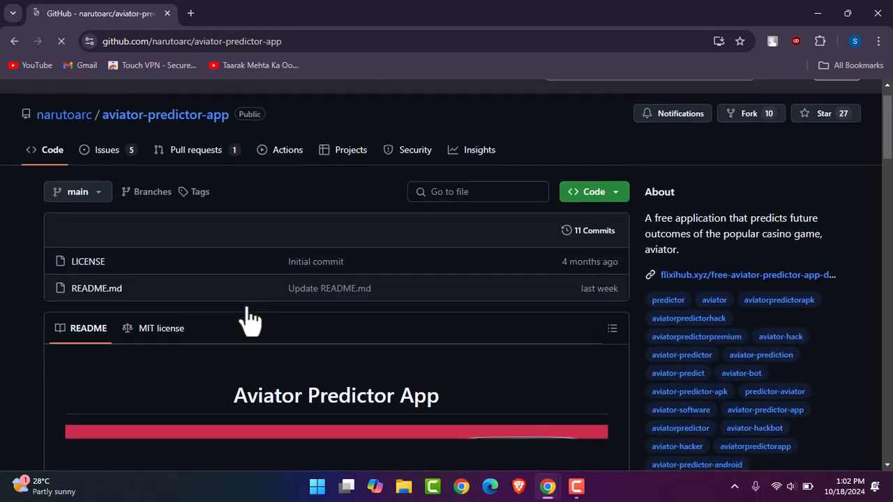
Scroll down the topic page to reach the sullen-1/aviator-predictor repository entry.
{"action": "scroll", "scroll_direction": "down", "scroll_amount": 3}
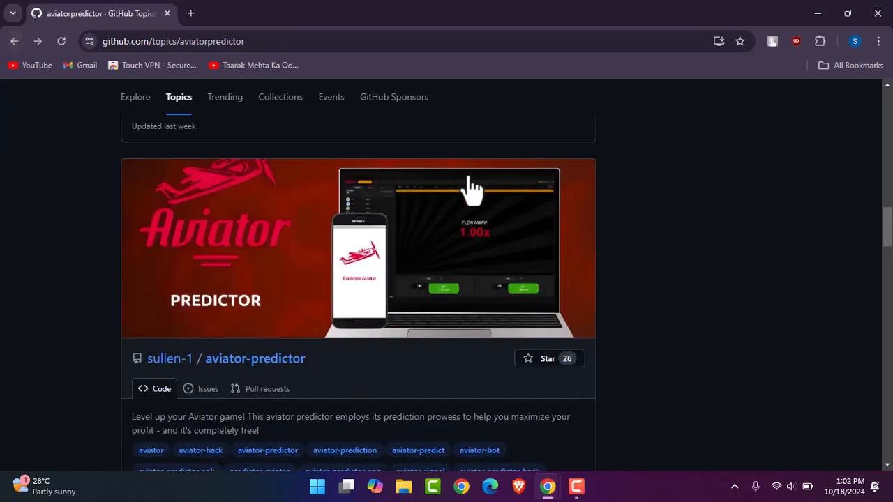
{"action": "mouse_move", "coordinate": [567, 236]}
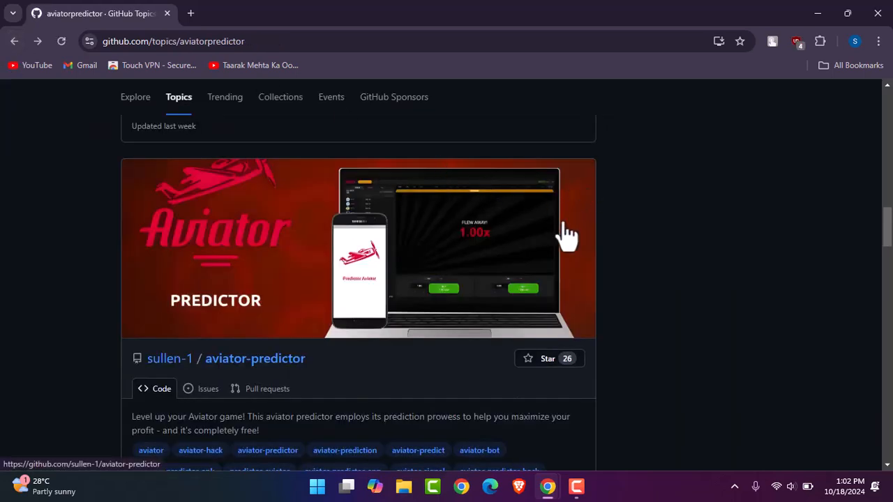